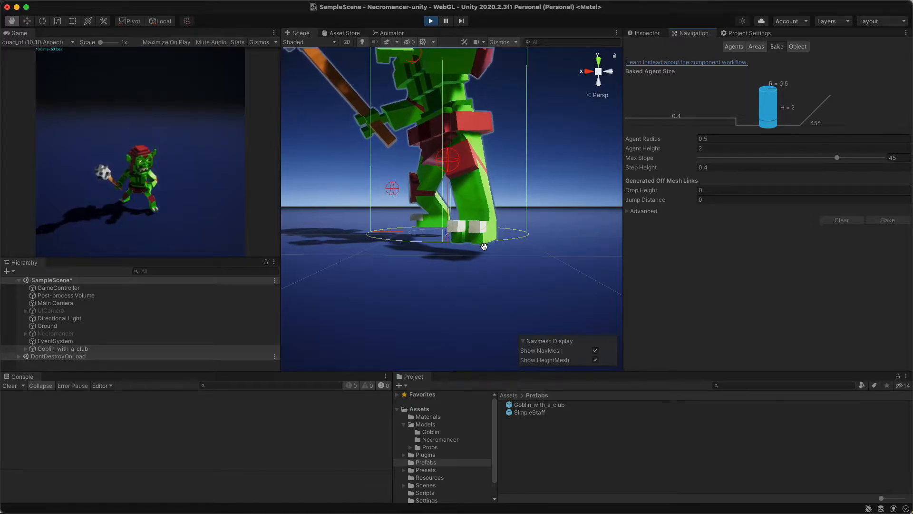
Stop the running game to return the goblin to the editor.
{"action": "left_click", "coordinate": [430, 21]}
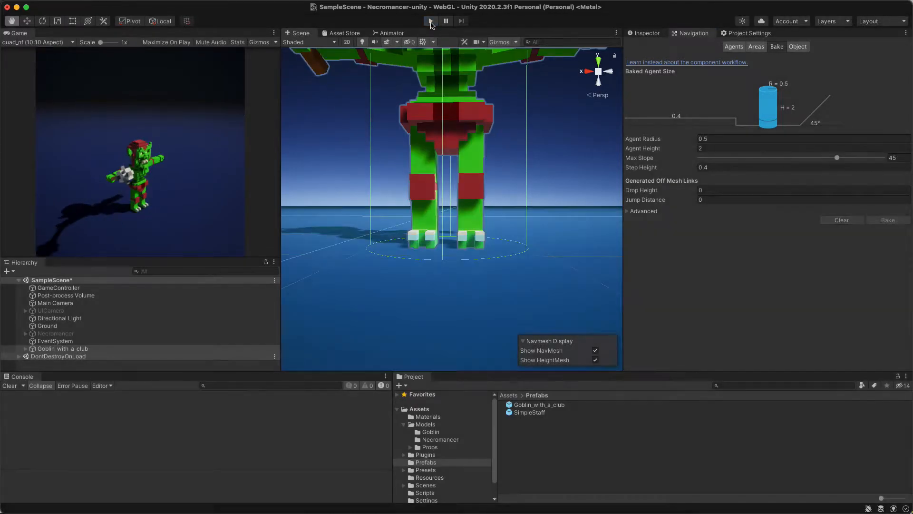
Expand the Advanced Navigation bake options and tick Height Mesh.
{"action": "left_click", "coordinate": [628, 211]}
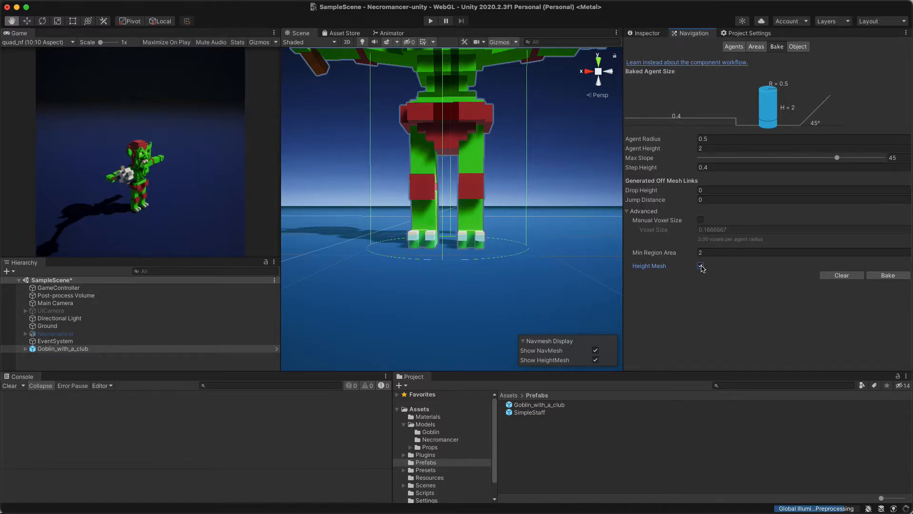
{"action": "left_click", "coordinate": [701, 265]}
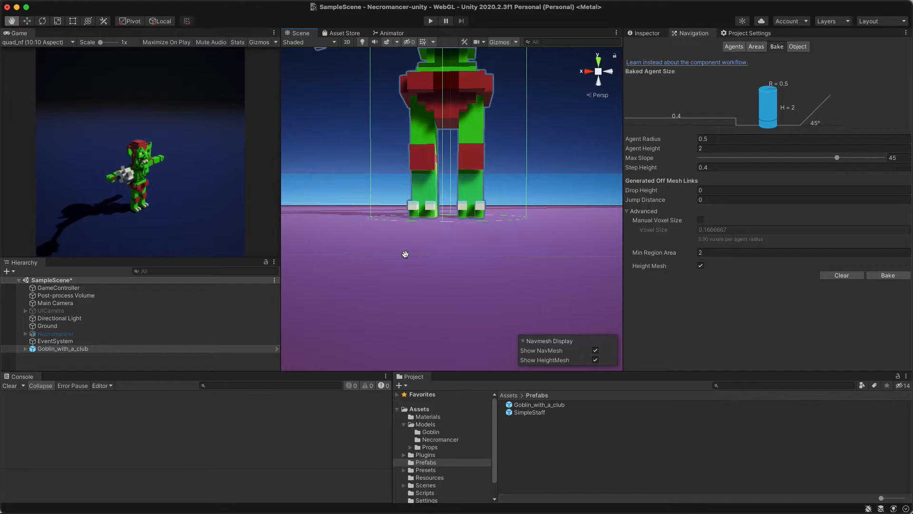
{"action": "mouse_move", "coordinate": [530, 244]}
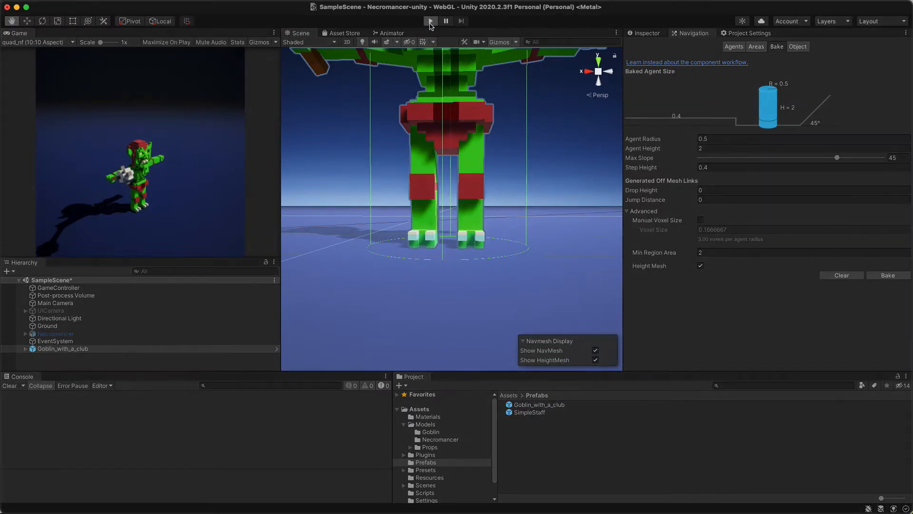
{"action": "mouse_move", "coordinate": [508, 270]}
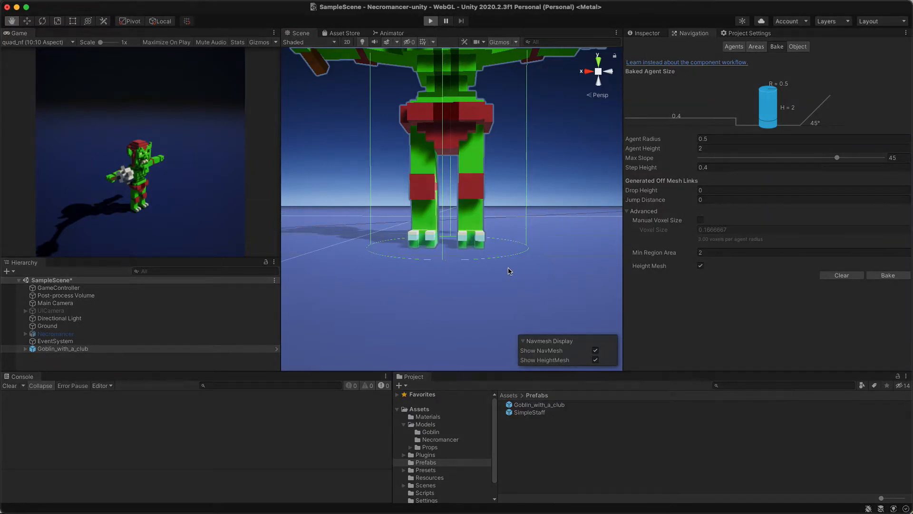
Play-test the scene, watching the goblin walk on the ground, then stop.
{"action": "left_click", "coordinate": [430, 20]}
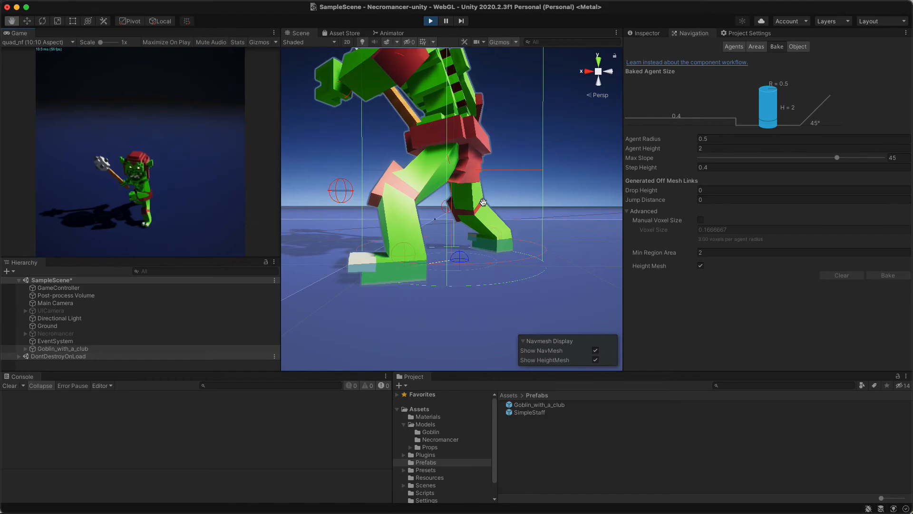
{"action": "left_click", "coordinate": [430, 21]}
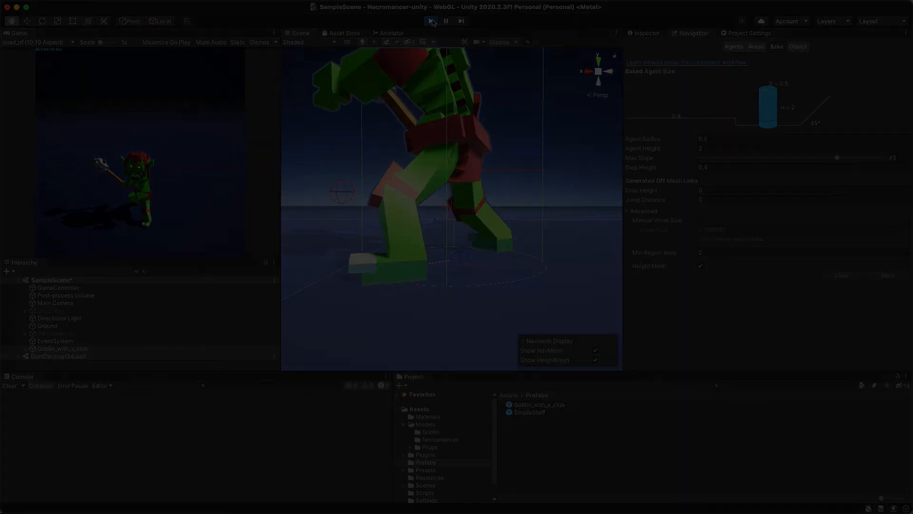